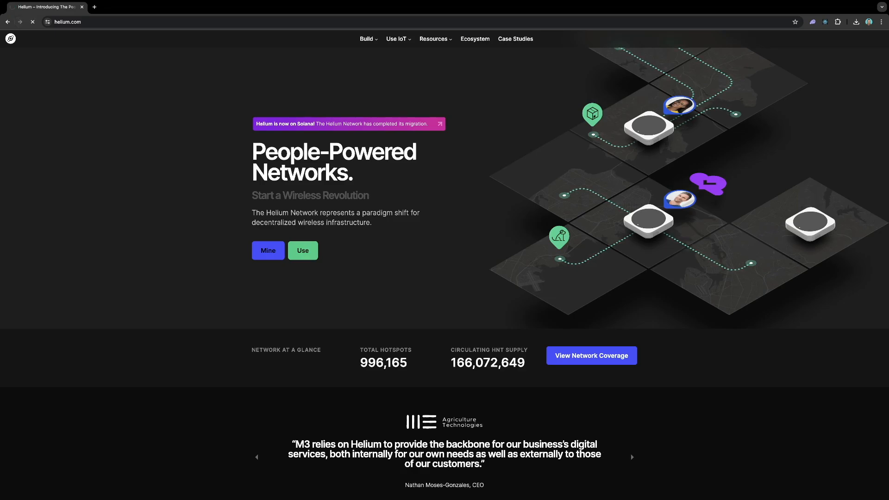
Load trackpac.io in the browser, replacing the Helium homepage.
left_click(590, 355)
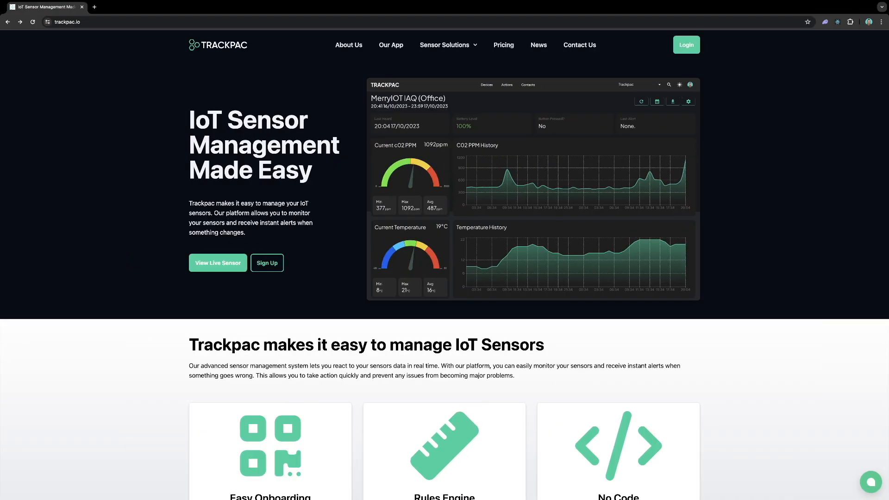
Log in to the Trackpac app, landing on the Organisations list.
left_click(686, 44)
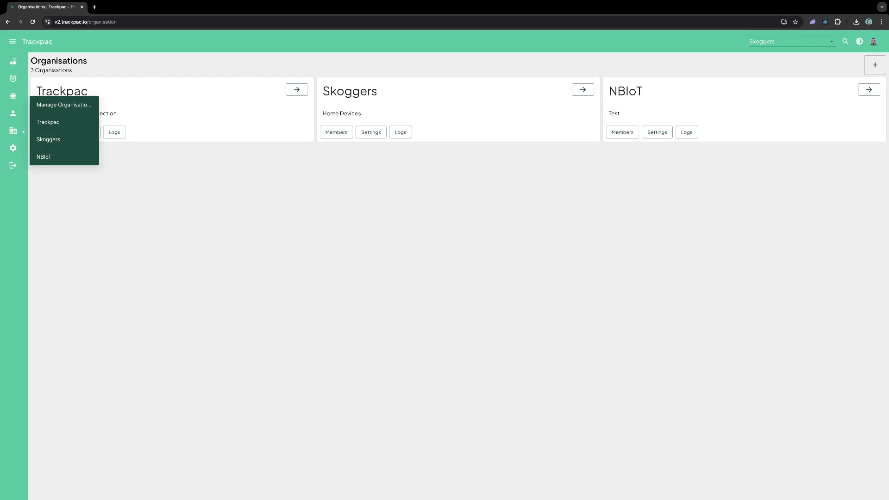
Save a new organisation 'Home Office' described 'Home office' and enter its devices page.
left_click(875, 65)
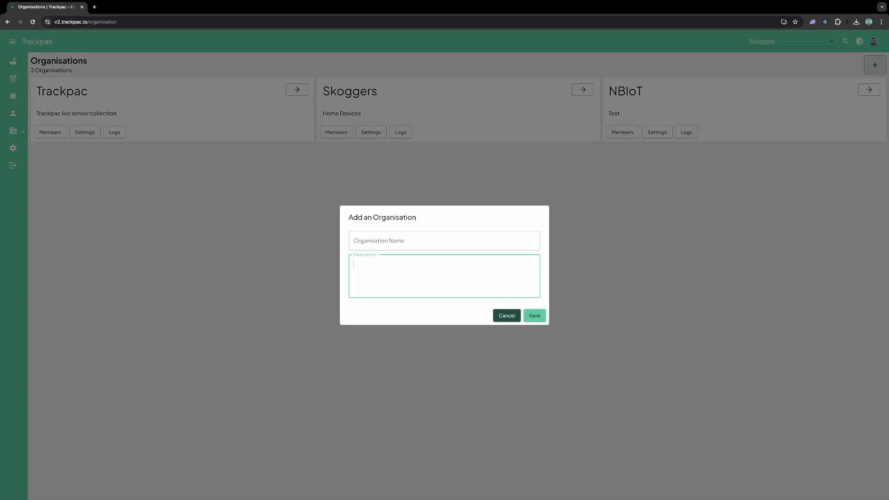
type("Home")
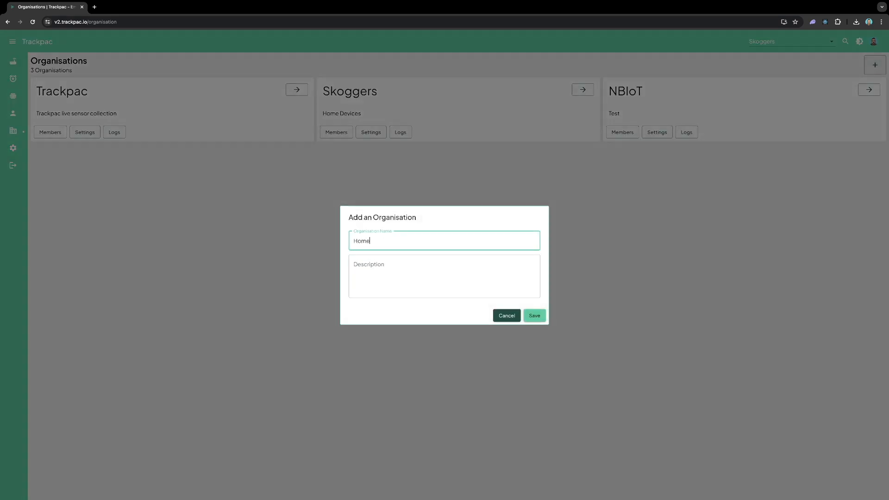
type("Office")
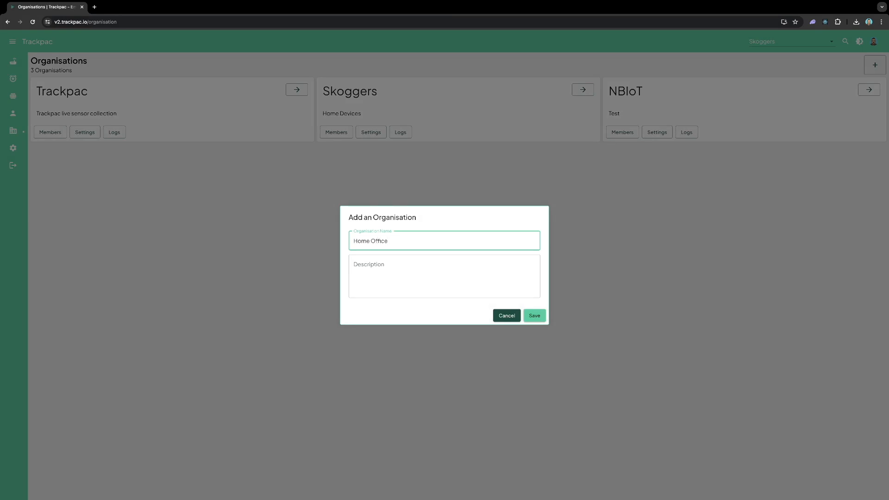
type("Home office")
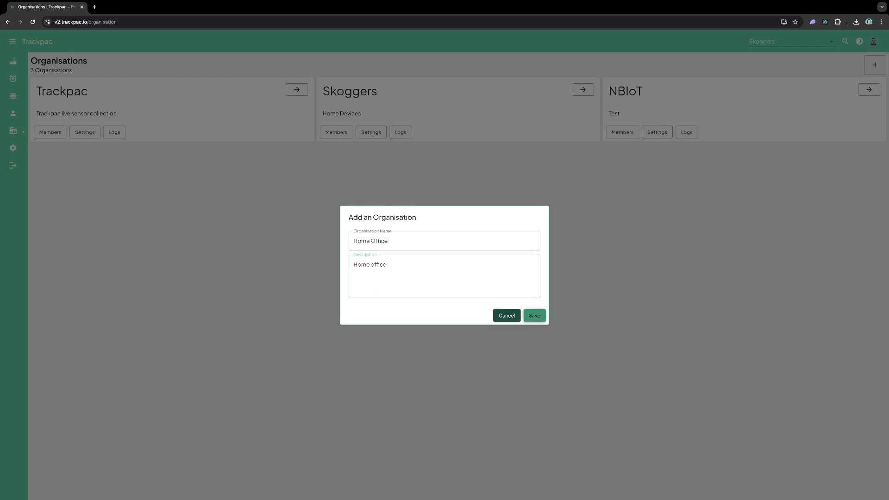
left_click(533, 316)
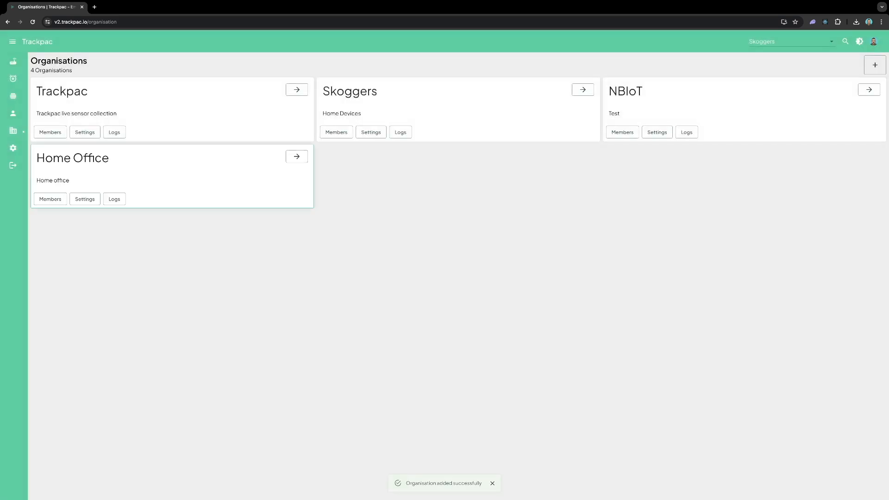
left_click(297, 157)
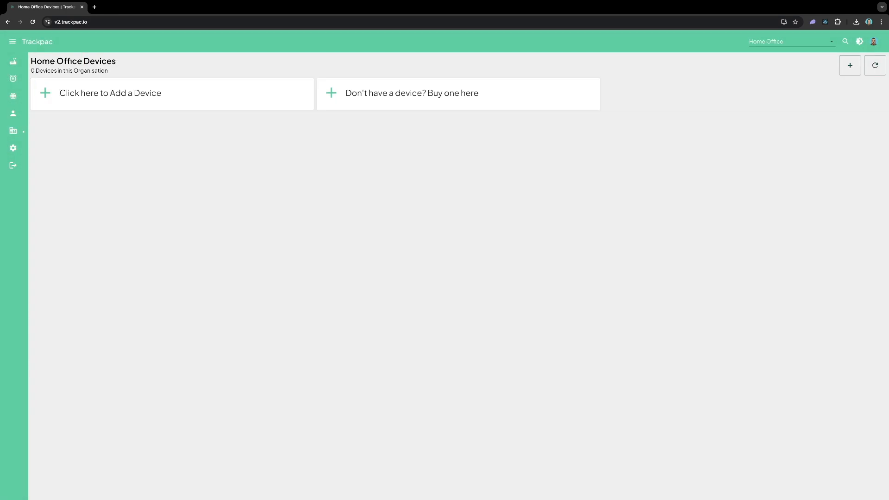
Begin a manually keyed device and name it Co2.
left_click(110, 92)
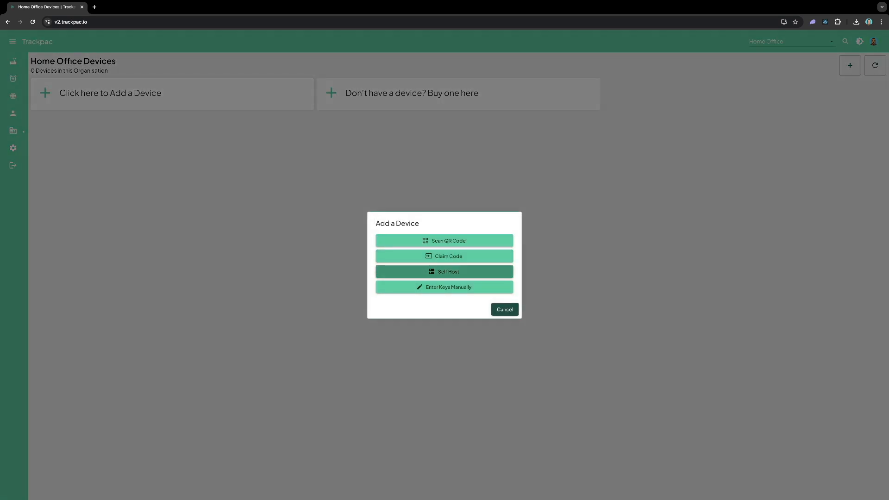
left_click(444, 287)
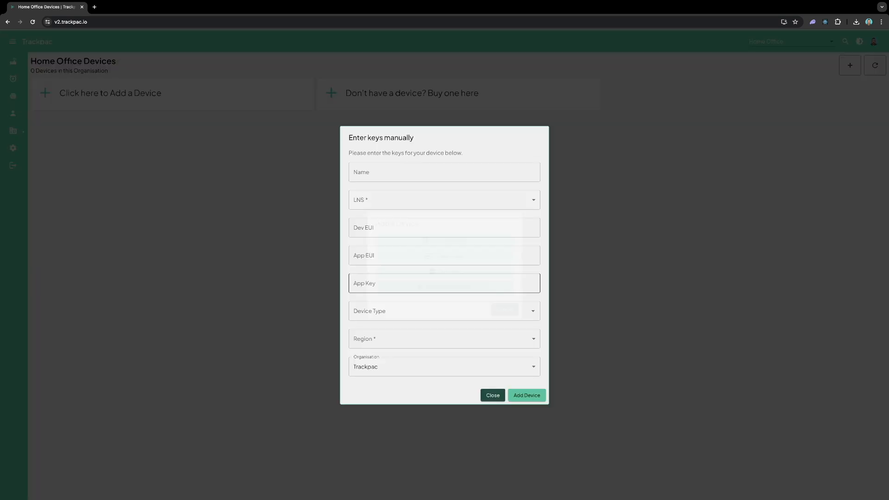
left_click(444, 199)
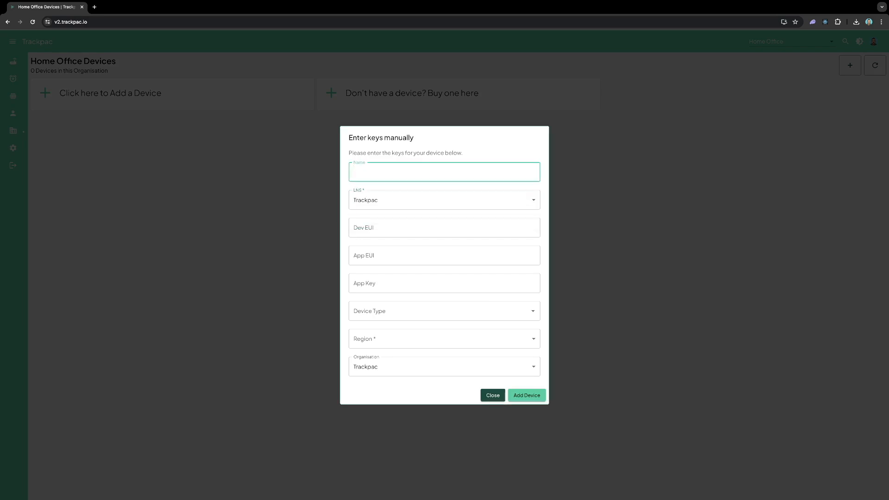
type("C")
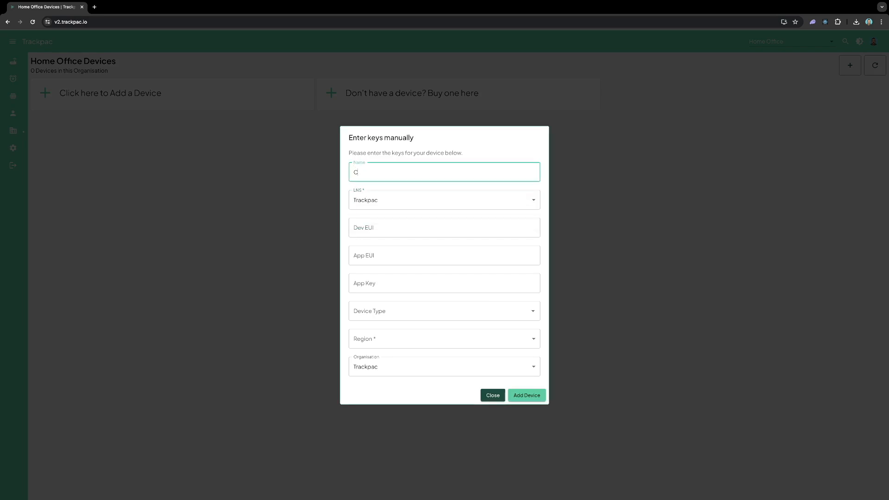
type("o2")
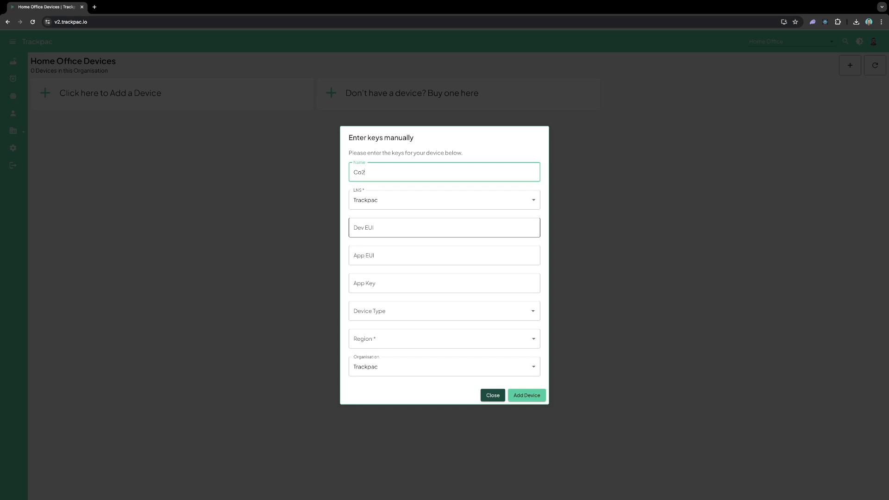
left_click(443, 255)
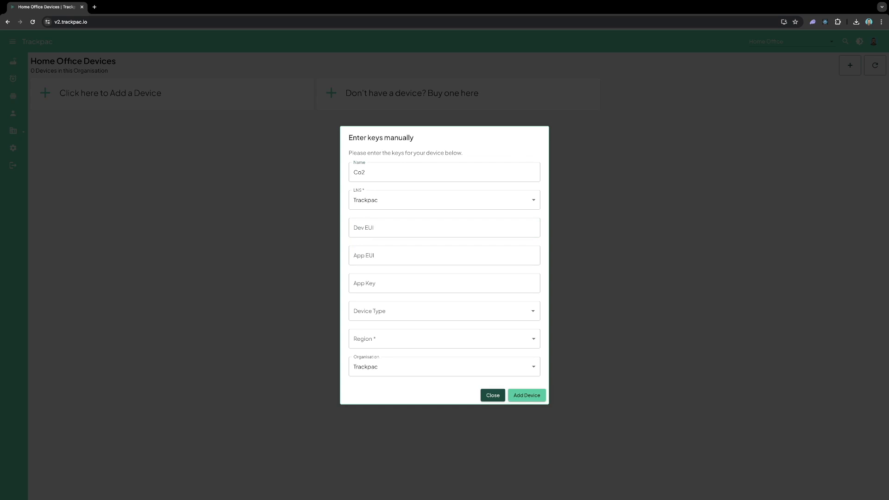
Set type MerryIOT Indoor Air Quality, region EU868, organisation Home Office, and add the device.
left_click(443, 312)
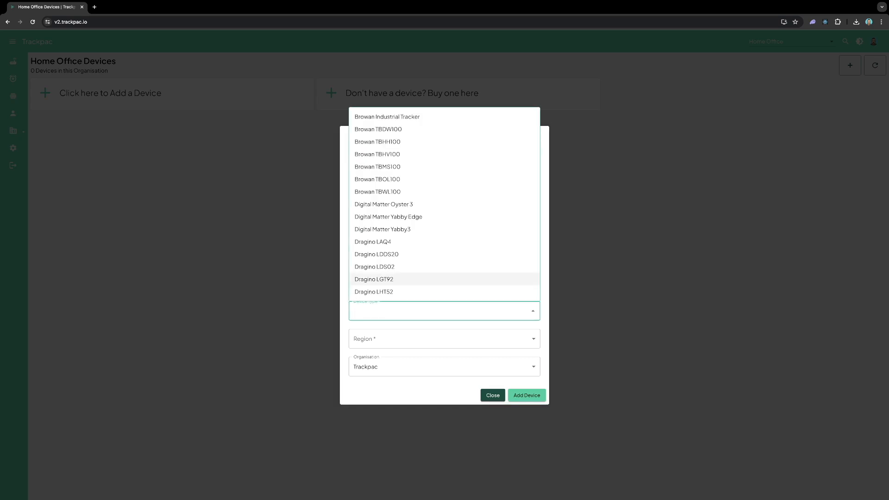
scroll("down", 3)
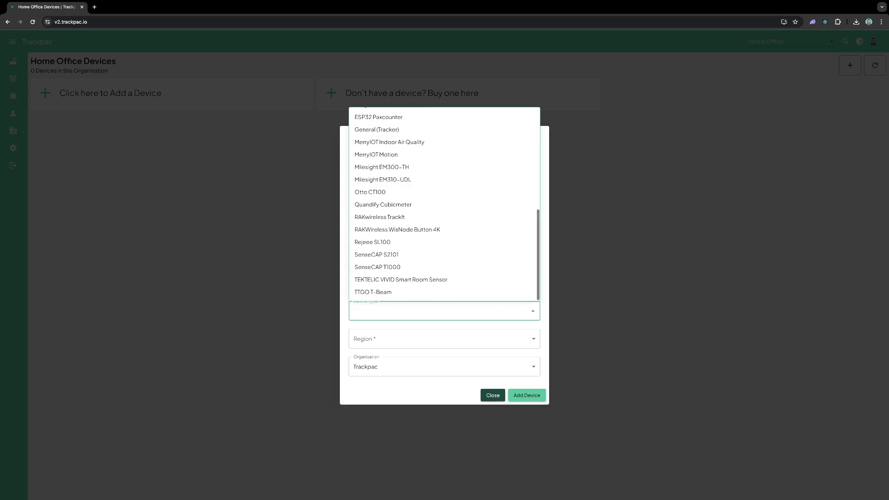
left_click(390, 142)
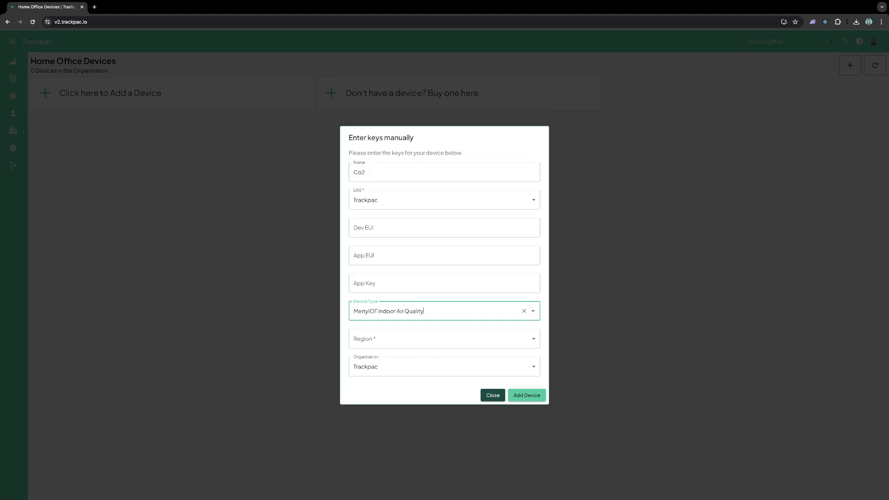
left_click(444, 339)
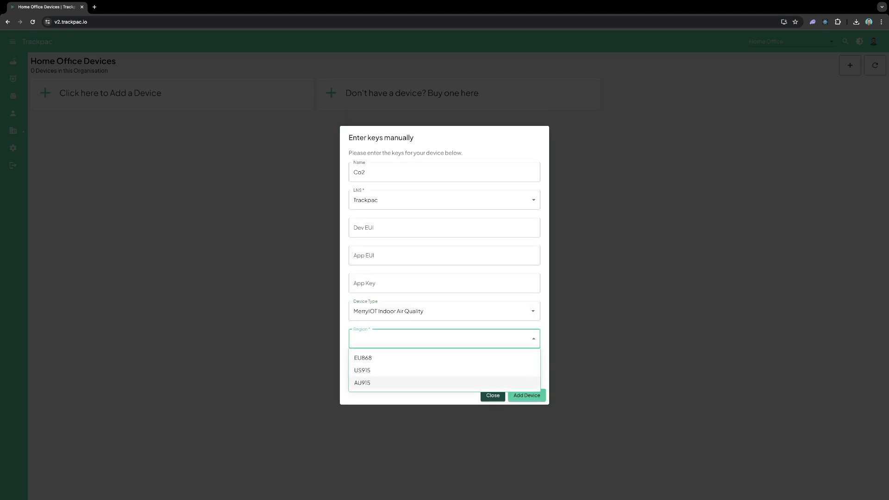
left_click(363, 358)
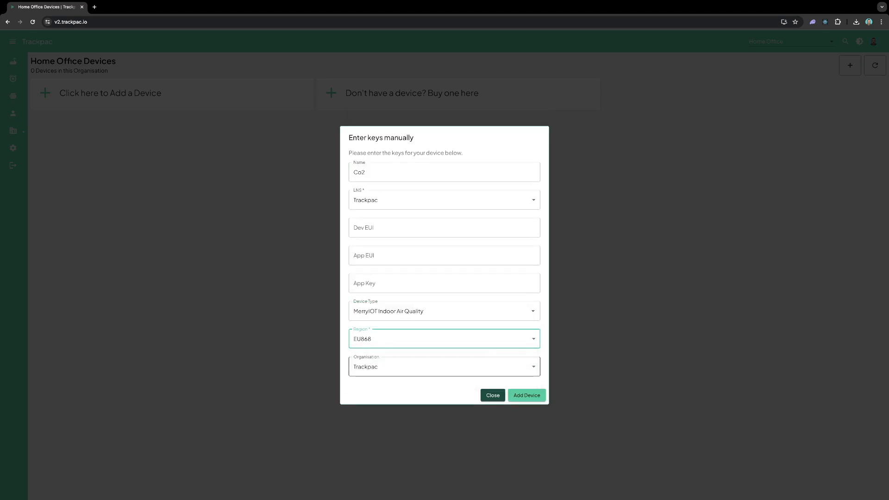
left_click(444, 367)
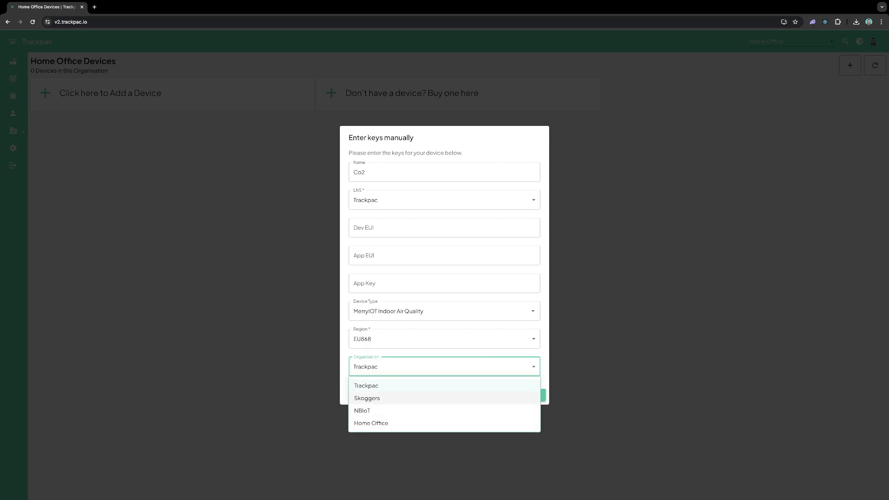
left_click(371, 423)
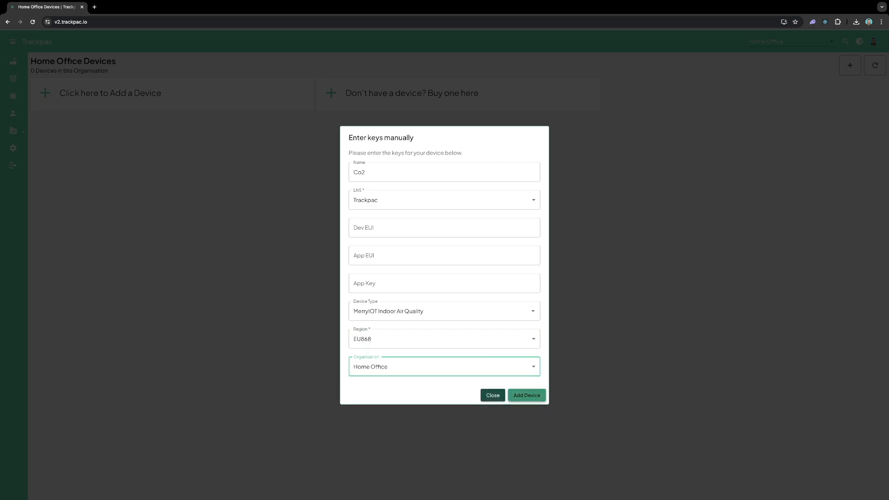
left_click(525, 396)
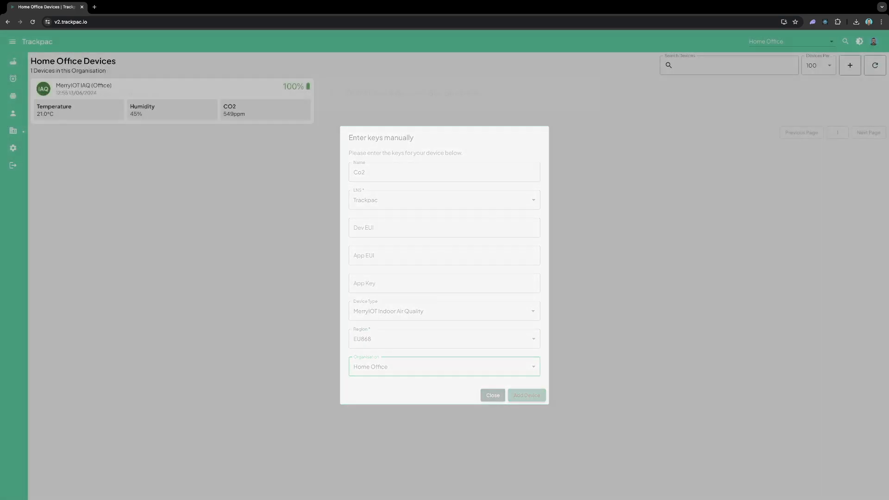
left_click(492, 395)
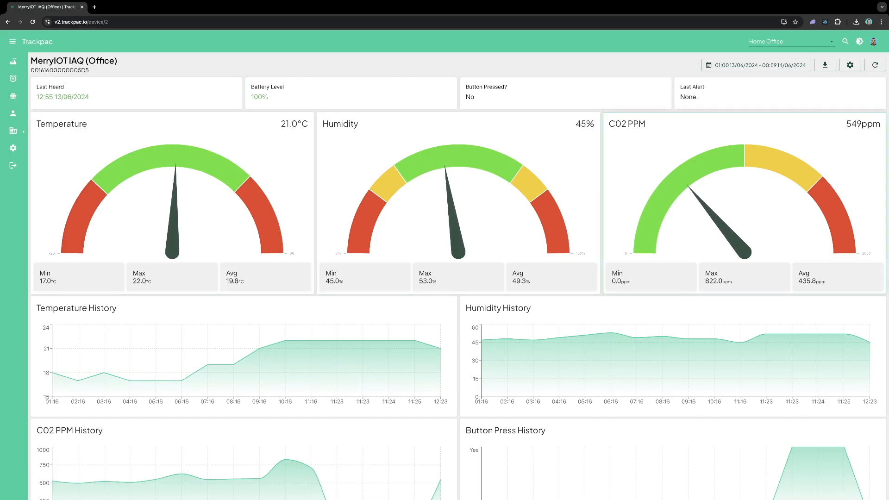
scroll("down", 3)
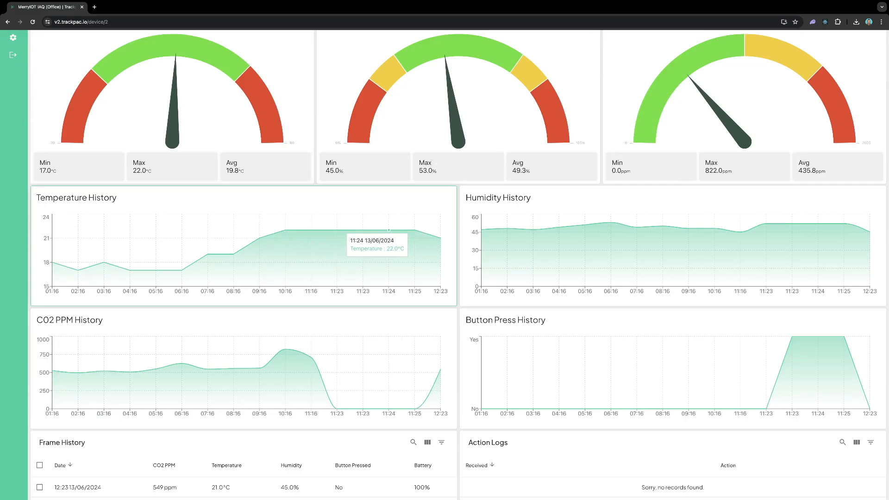
scroll("down", 3)
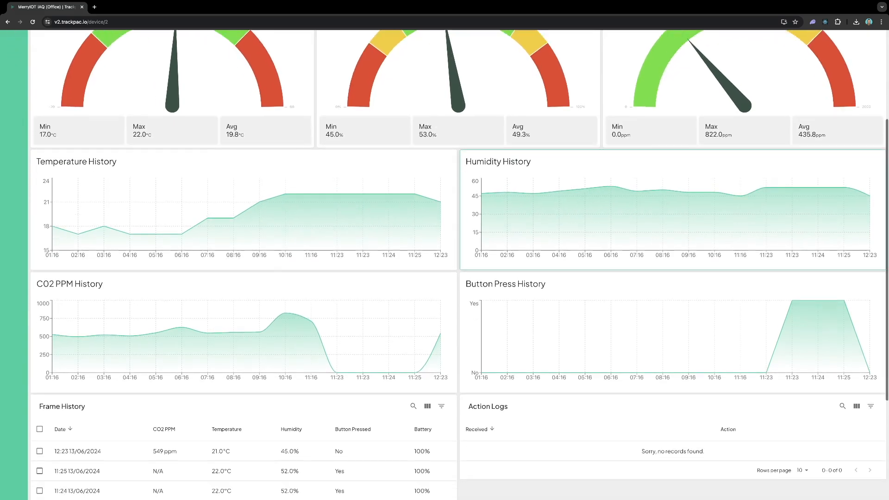
scroll("down", 3)
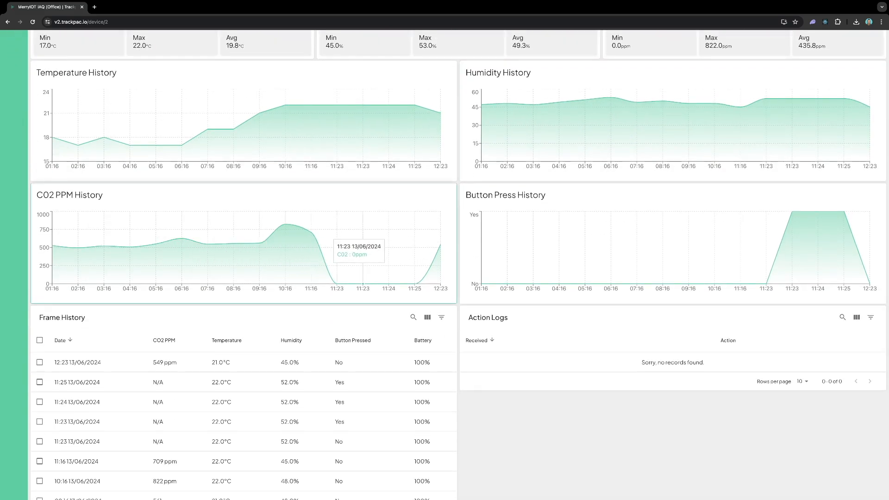
scroll("down", 3)
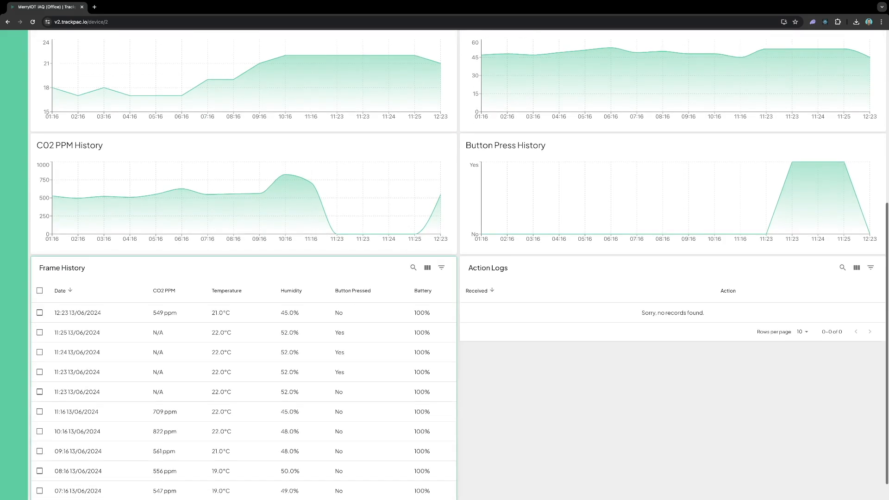
scroll("down", 3)
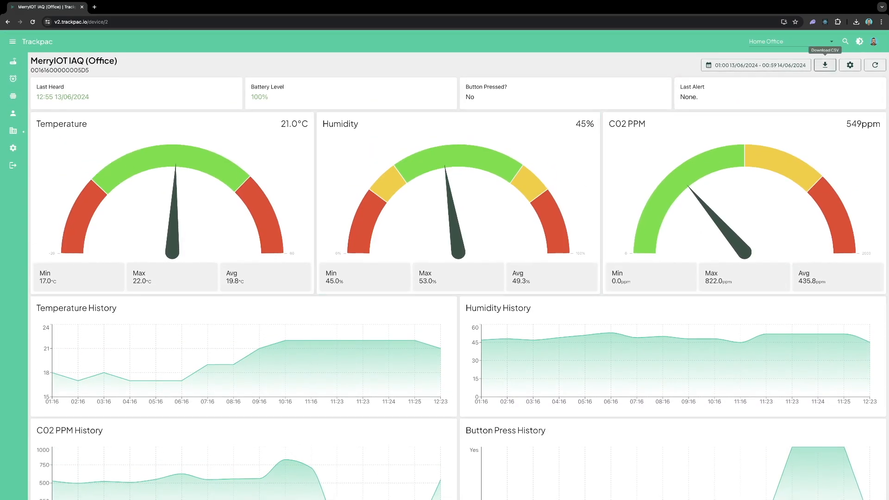
Bring up the readings date range picker and dismiss it unchanged.
left_click(756, 65)
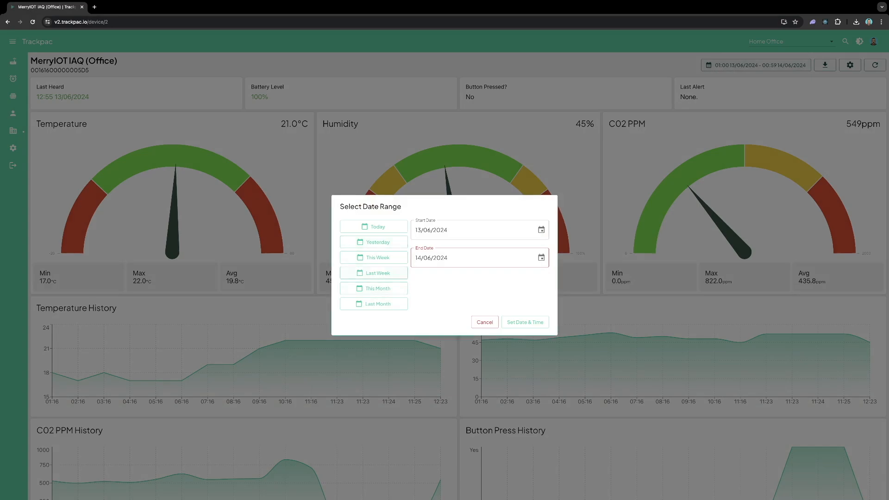
left_click(377, 272)
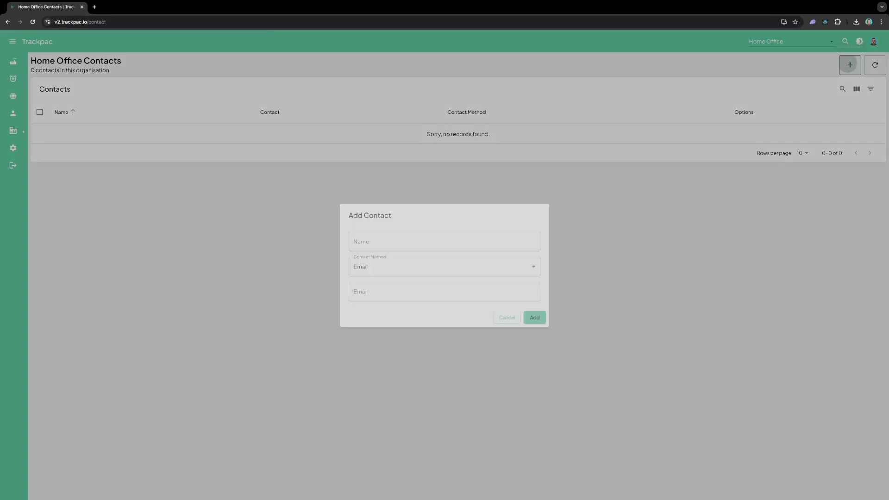
type("Me")
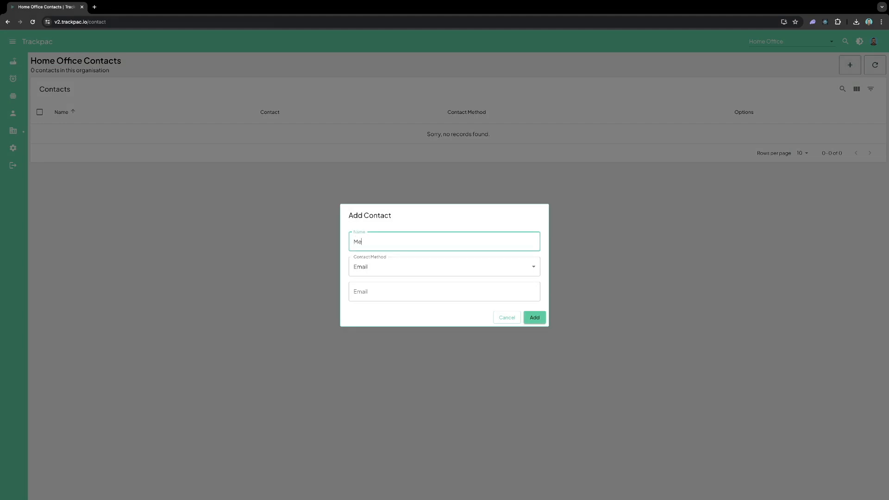
left_click(444, 291)
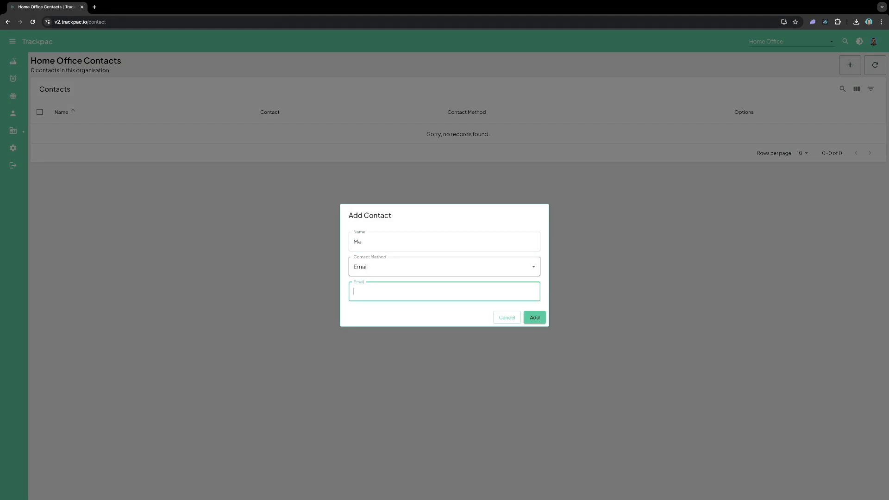
left_click(444, 267)
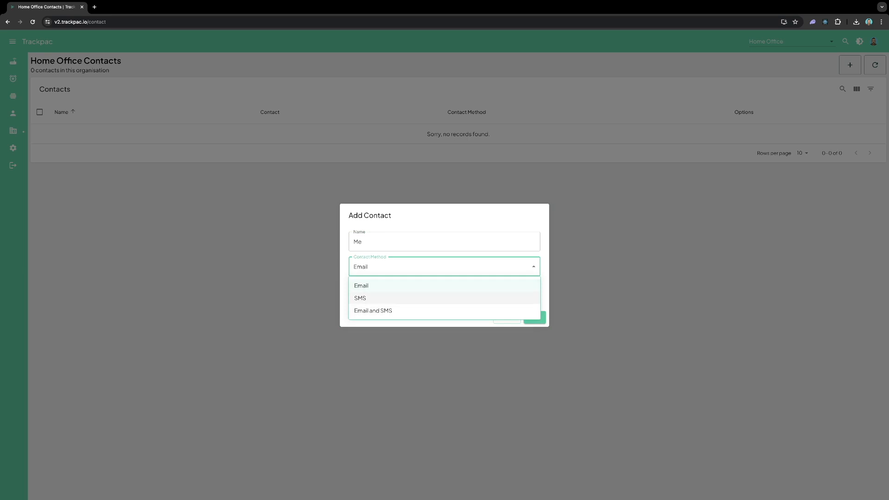
left_click(361, 285)
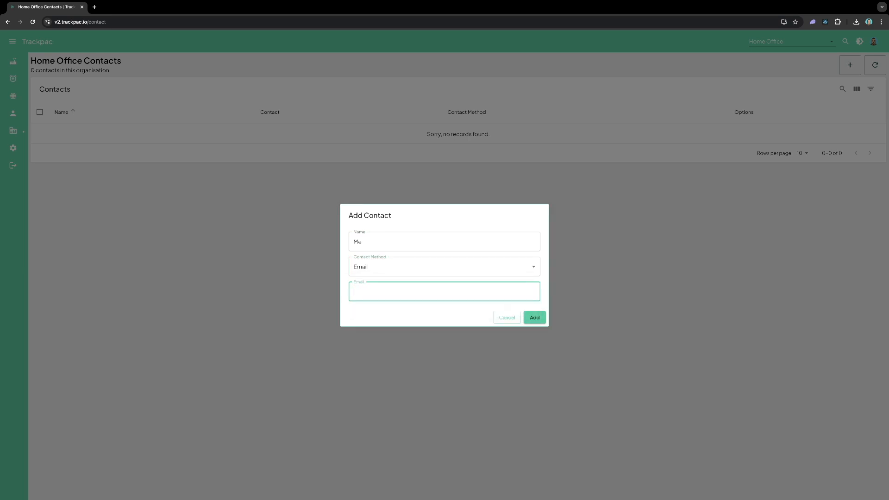
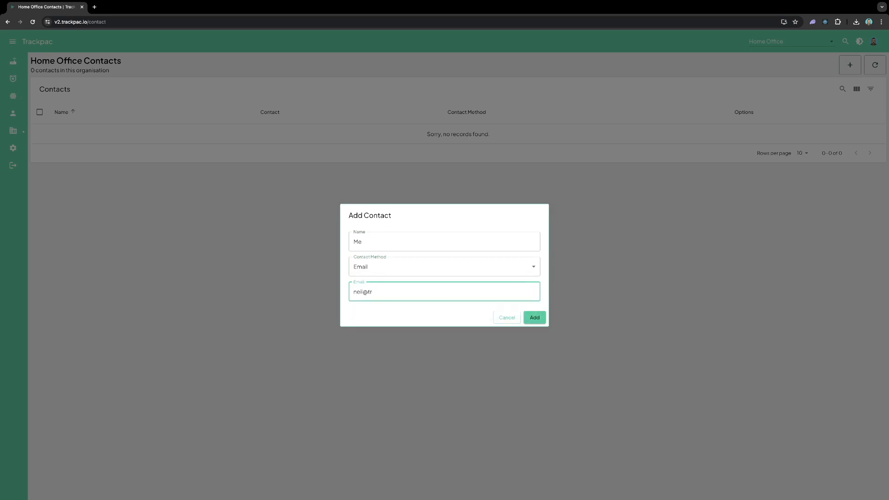
left_click(533, 318)
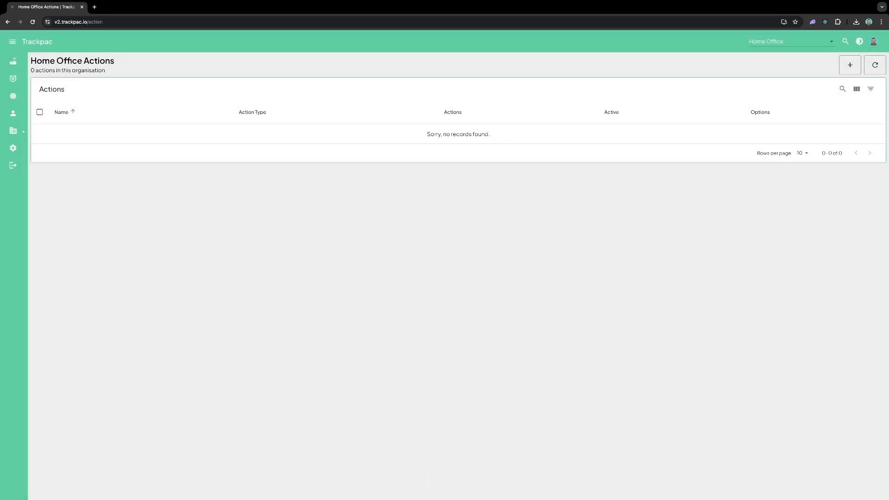
Start action 'Co2' as an Alert on CO2 PPM triggering Above the threshold.
left_click(849, 65)
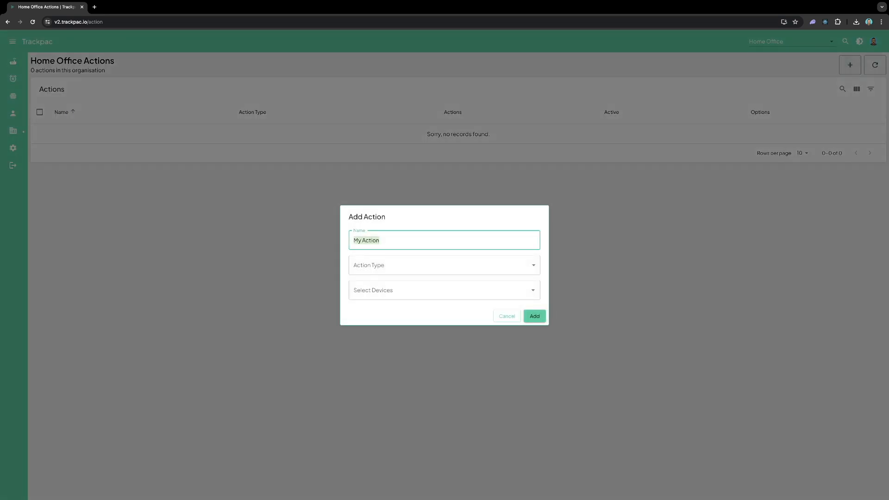
type("Co2")
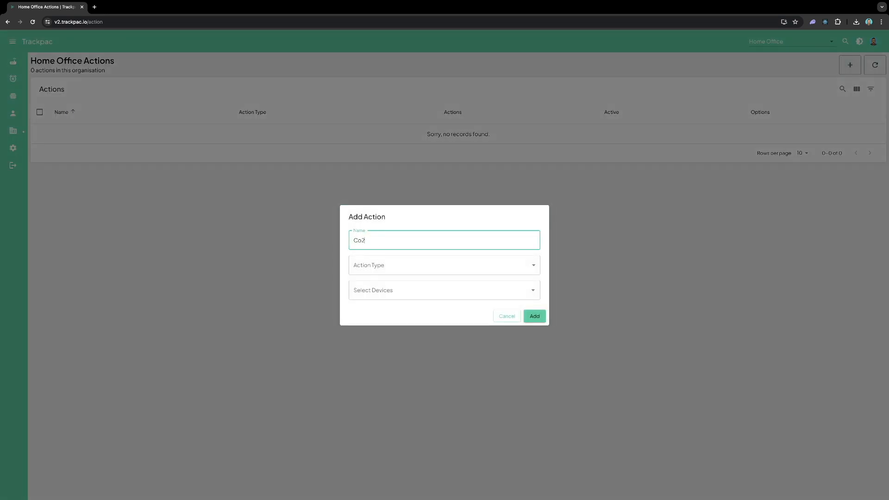
left_click(444, 265)
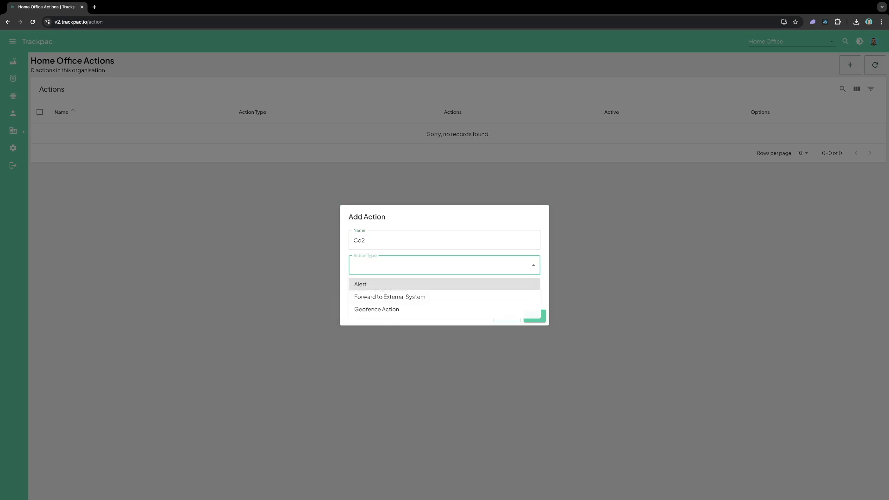
left_click(360, 284)
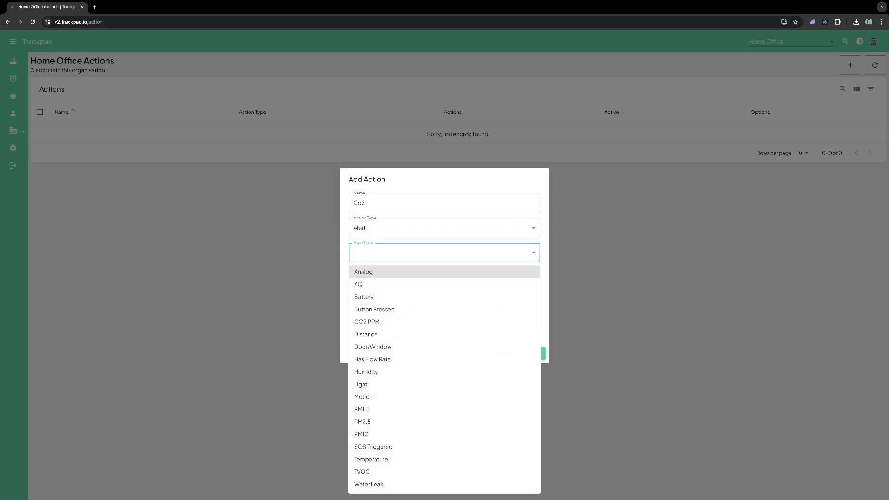
left_click(367, 321)
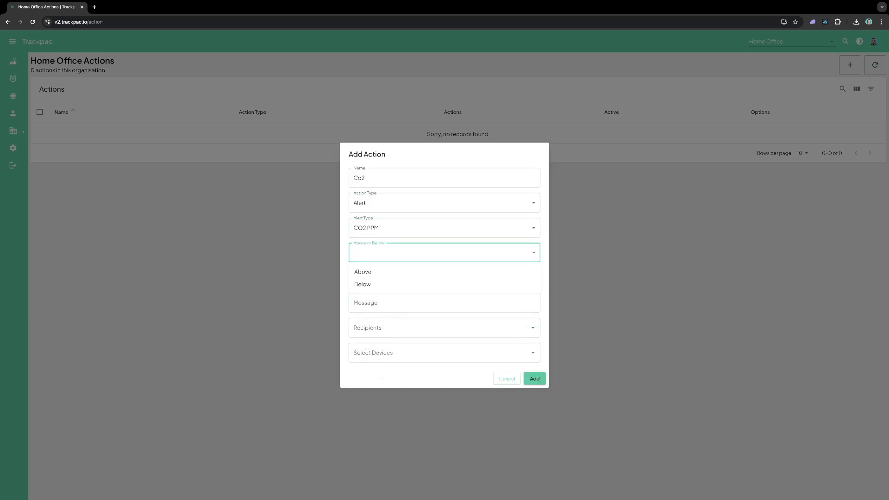
left_click(362, 271)
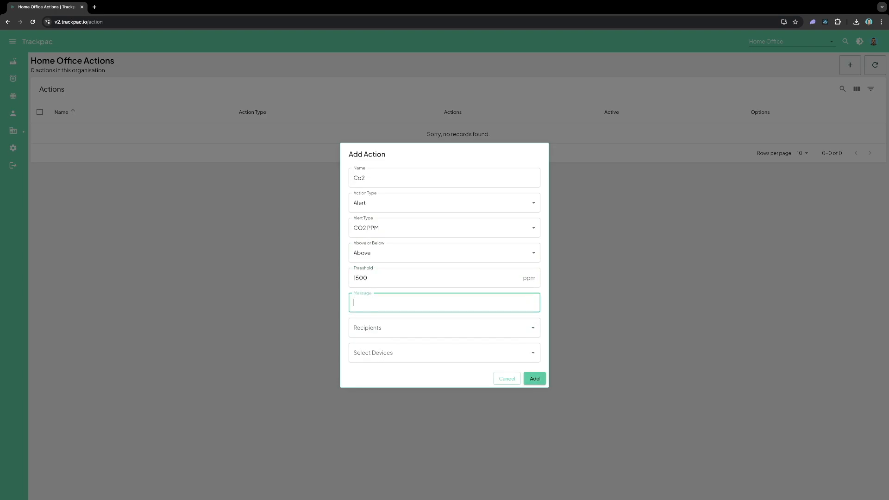
Enter a 'co2 level' message, recipient Me, and the MerryIOT IAQ (Office) device.
type("C")
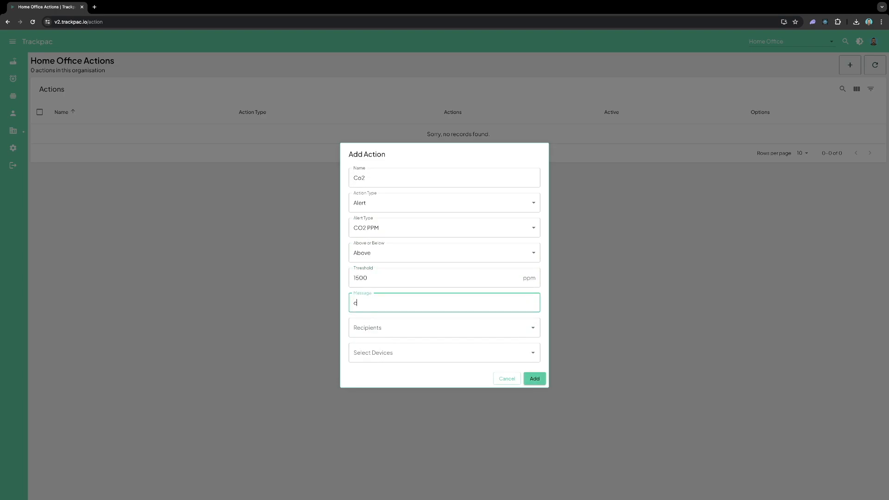
type("co2 level")
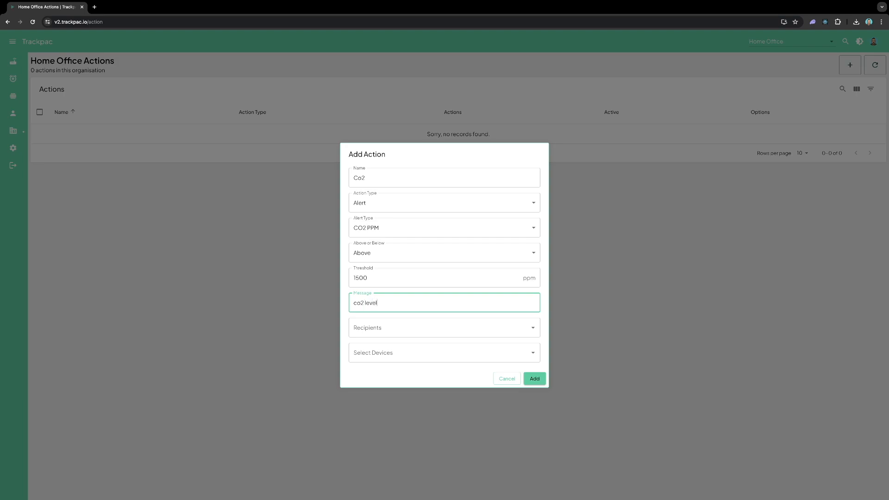
left_click(444, 327)
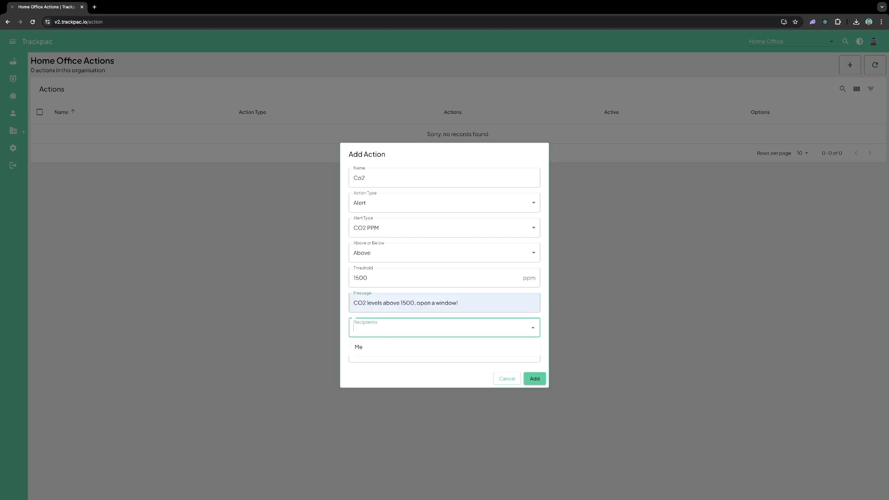
left_click(359, 347)
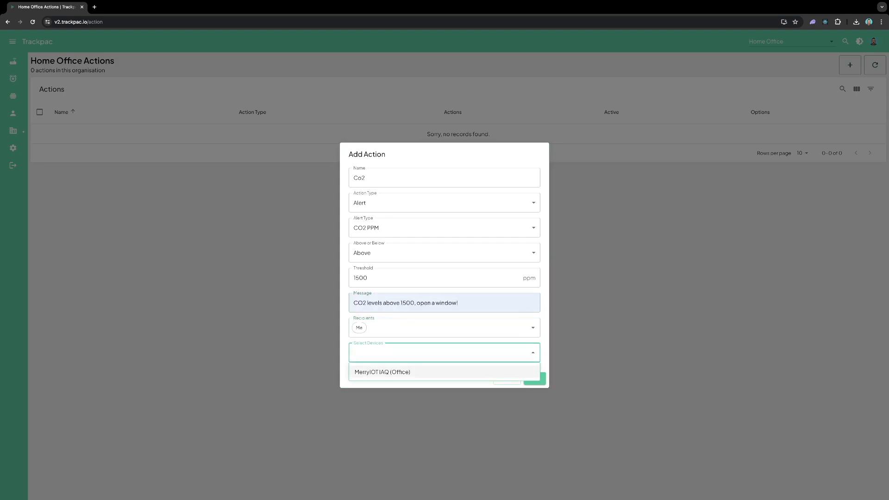
left_click(534, 377)
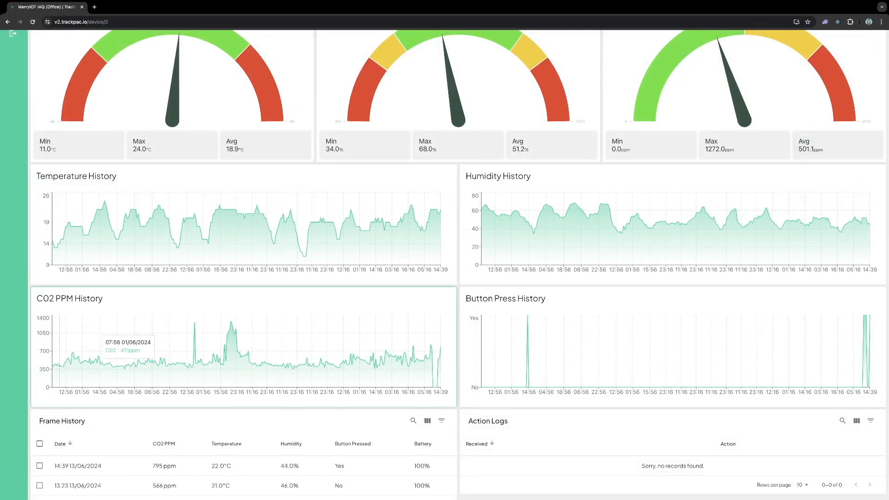
mouse_move(120, 355)
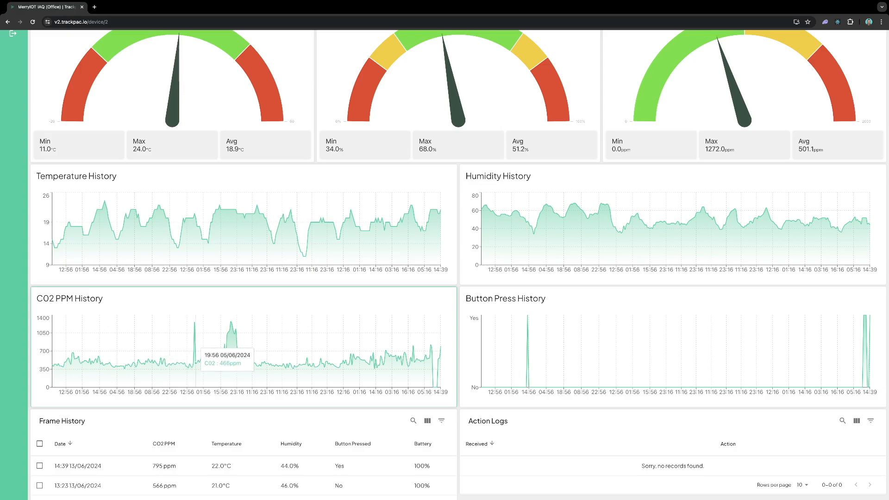
mouse_move(216, 345)
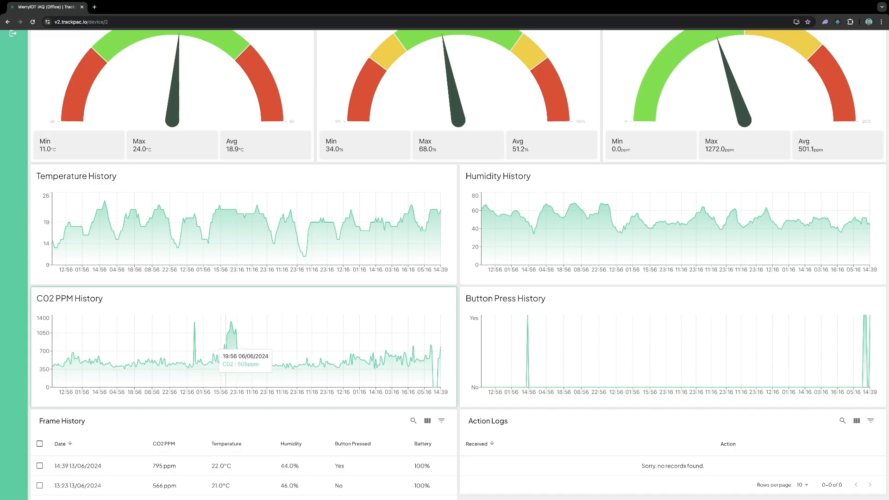
mouse_move(227, 335)
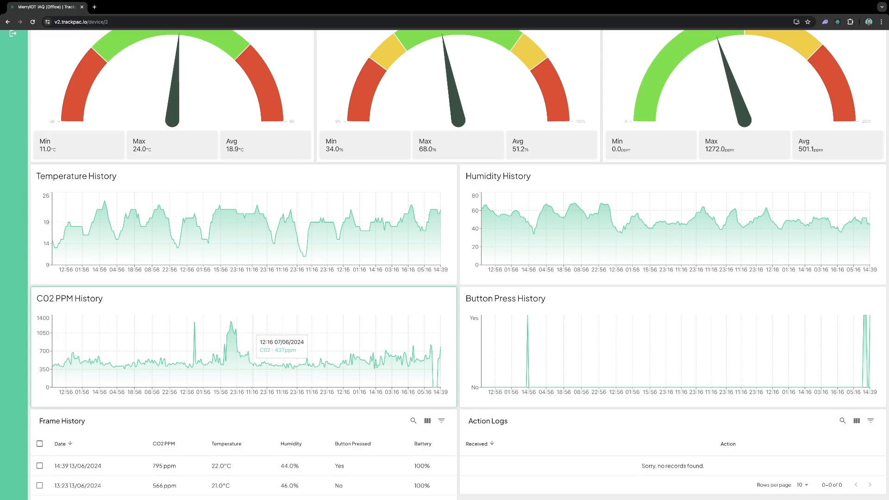
mouse_move(350, 360)
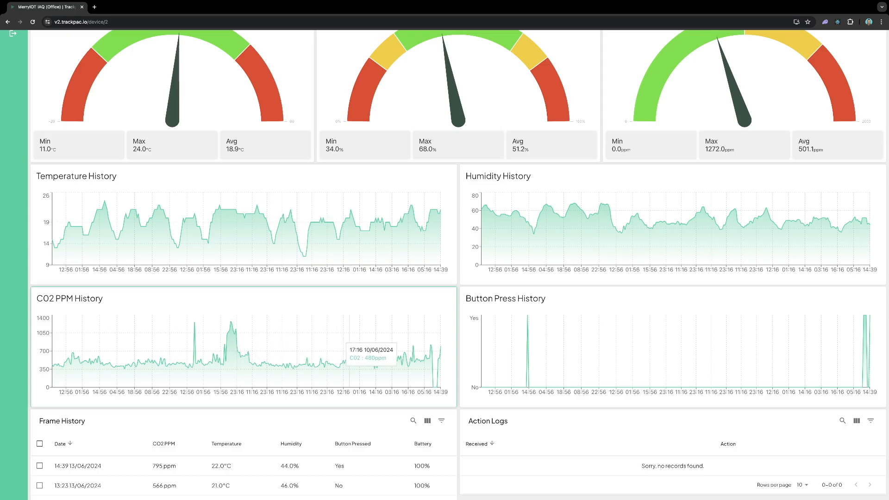